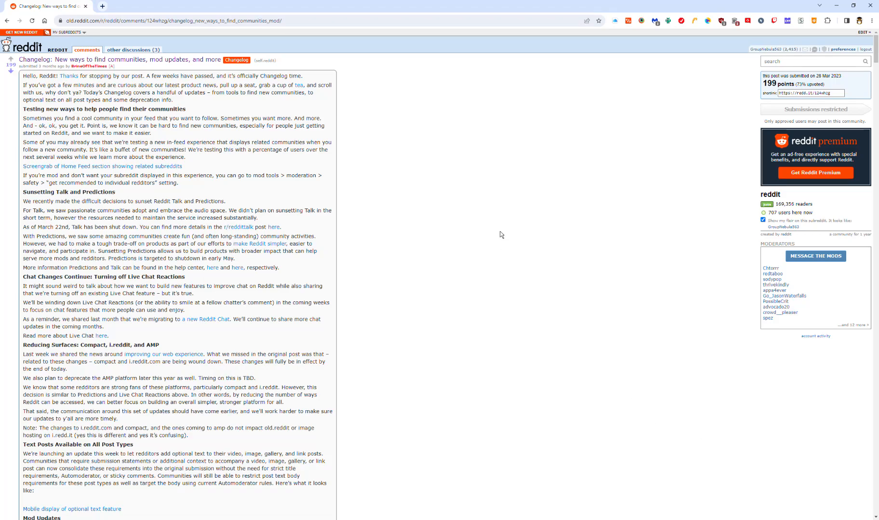
pyautogui.moveTo(802, 506)
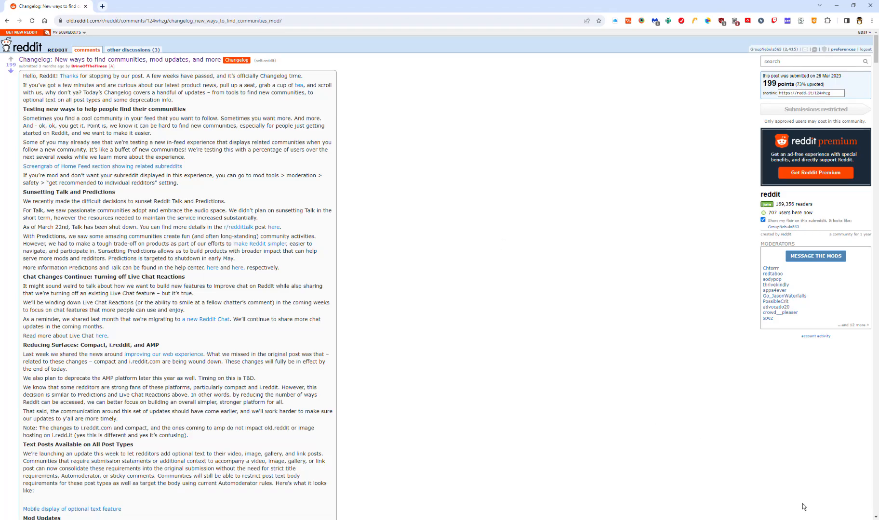
pyautogui.moveTo(777, 495)
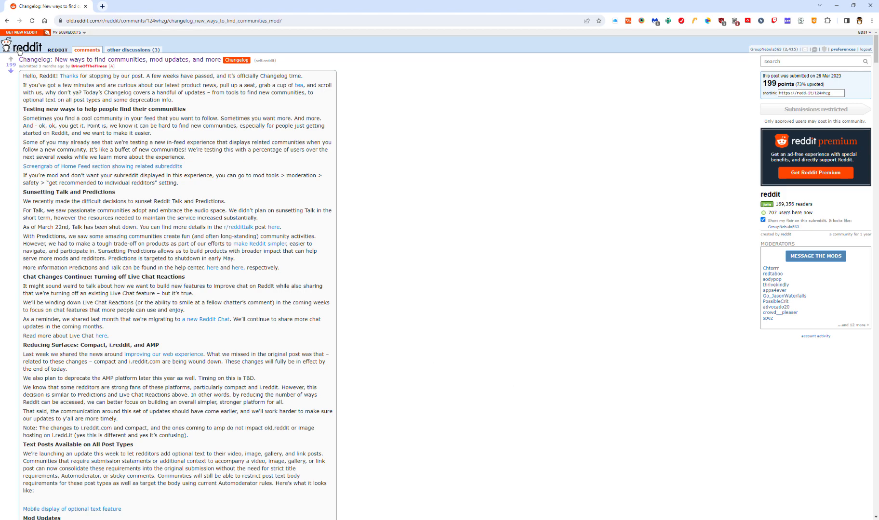
pyautogui.moveTo(572, 280)
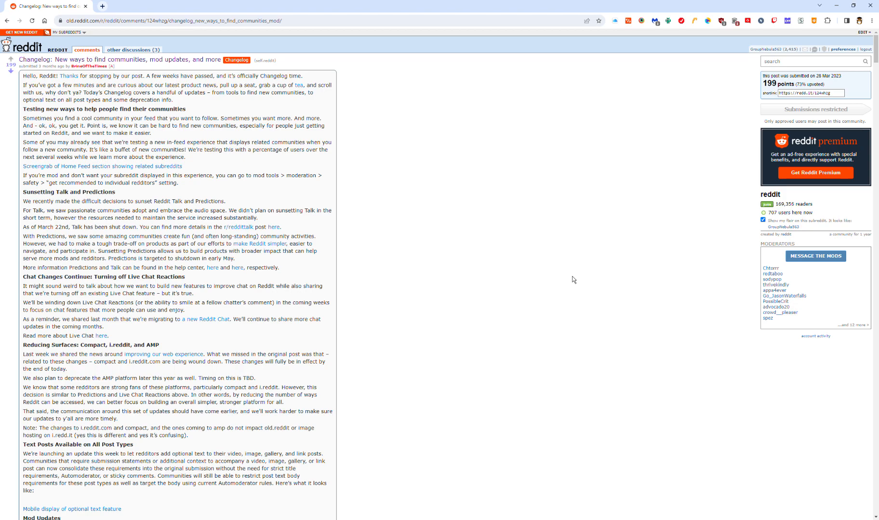
pyautogui.moveTo(326, 52)
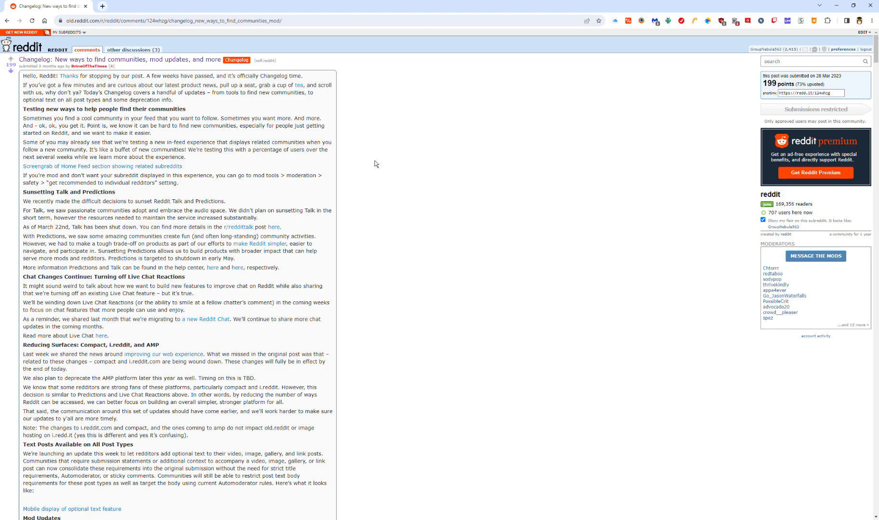
pyautogui.moveTo(291, 34)
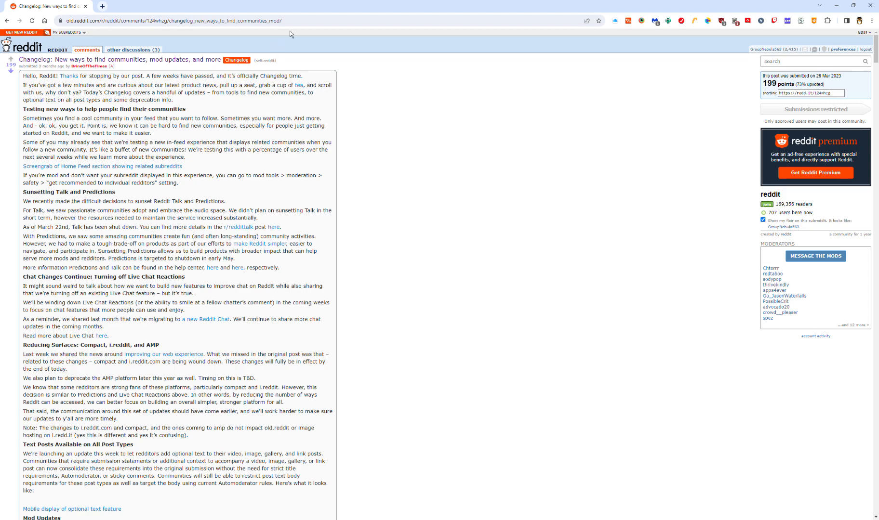
pyautogui.moveTo(290, 74)
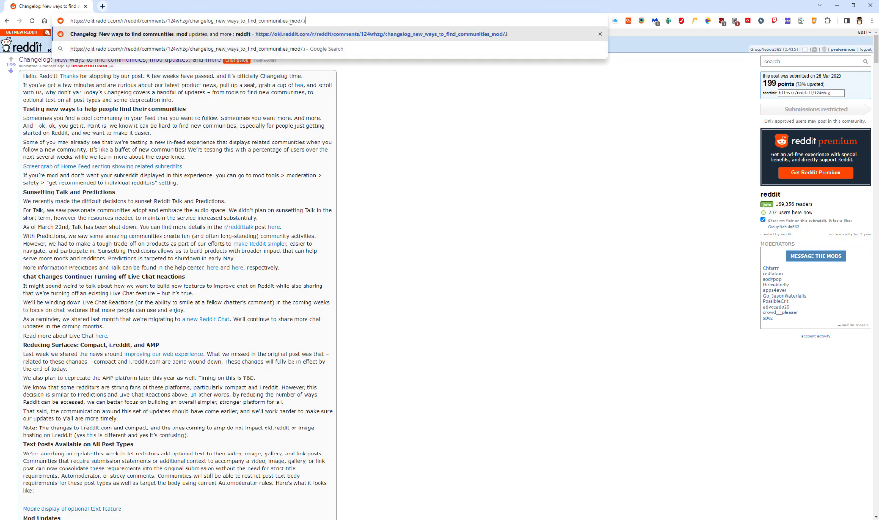
# Load the changelog post URL with the .i compact suffix and clear the stray text selection
pyautogui.press('Return')
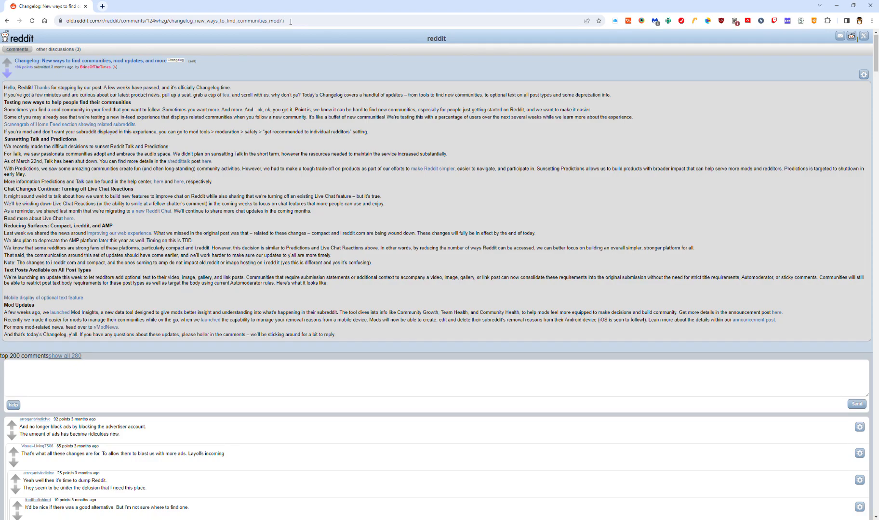
pyautogui.moveTo(438, 42)
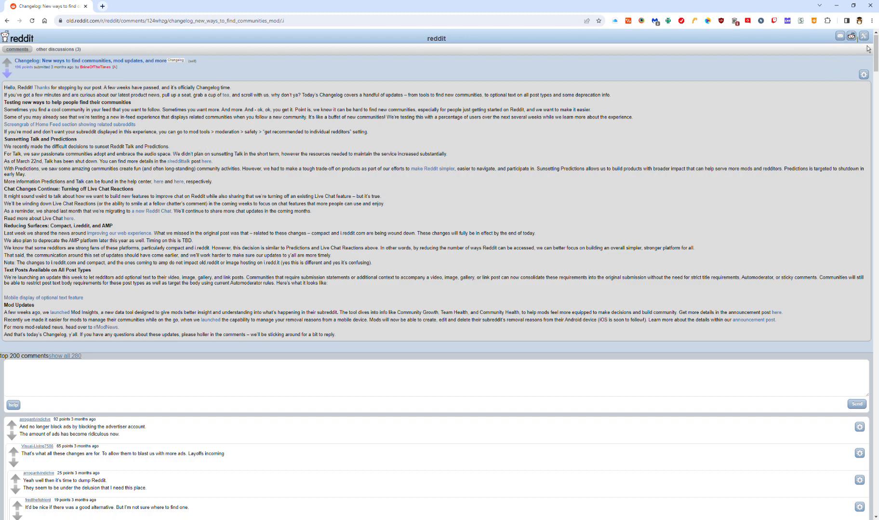
pyautogui.moveTo(21, 418)
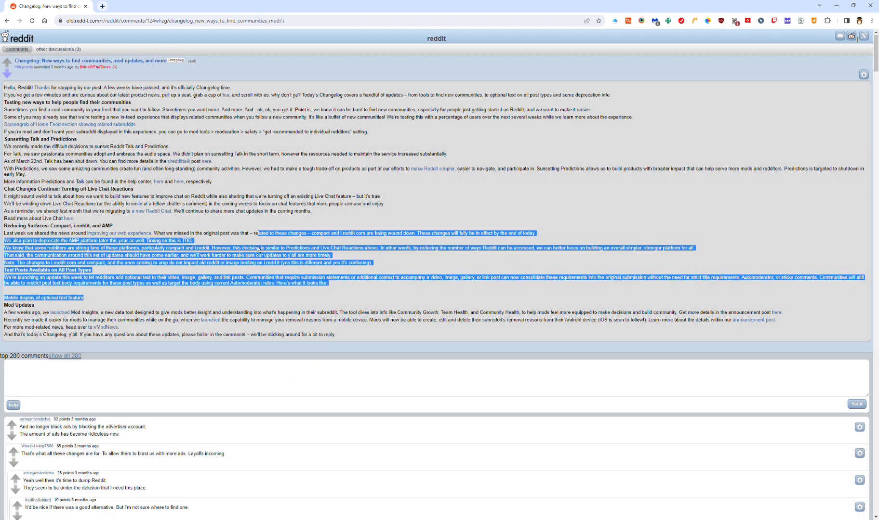
pyautogui.click(169, 80)
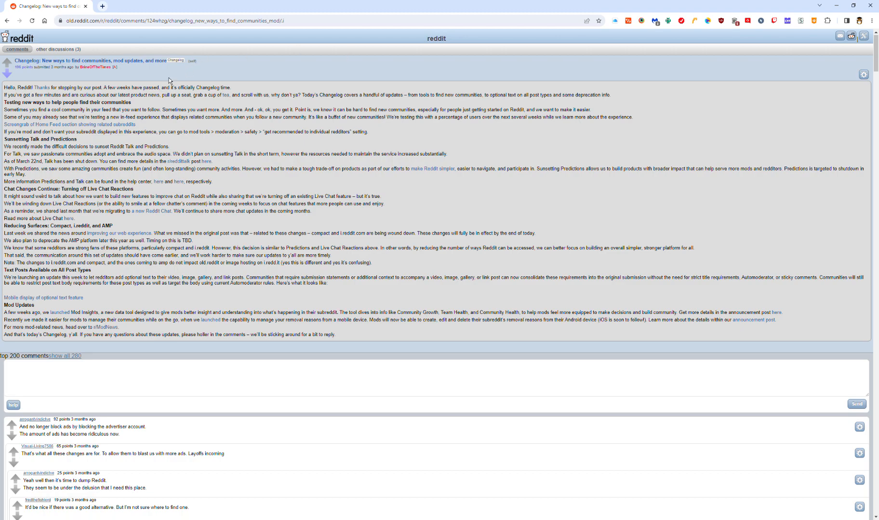
pyautogui.moveTo(137, 91)
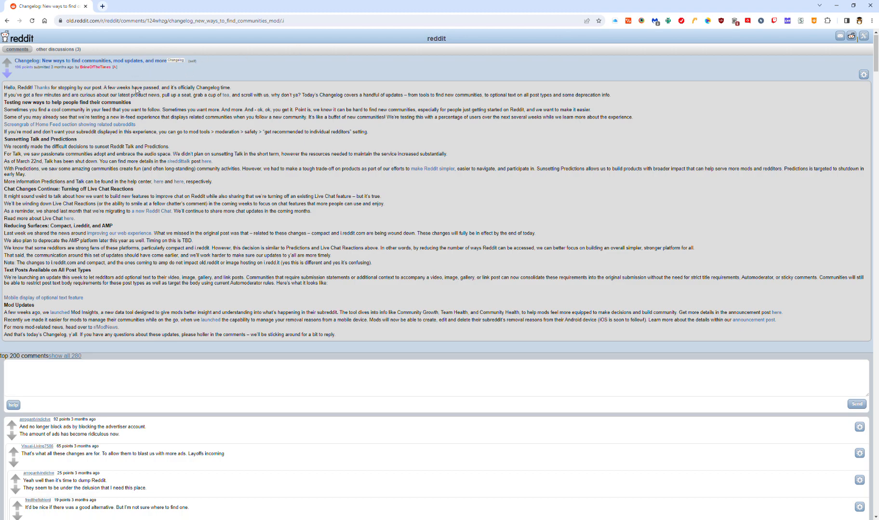
pyautogui.moveTo(138, 66)
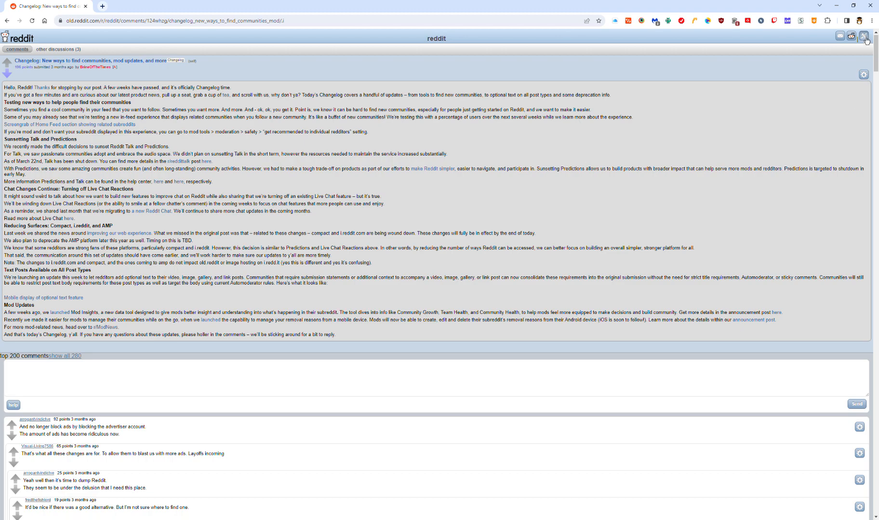
pyautogui.click(865, 36)
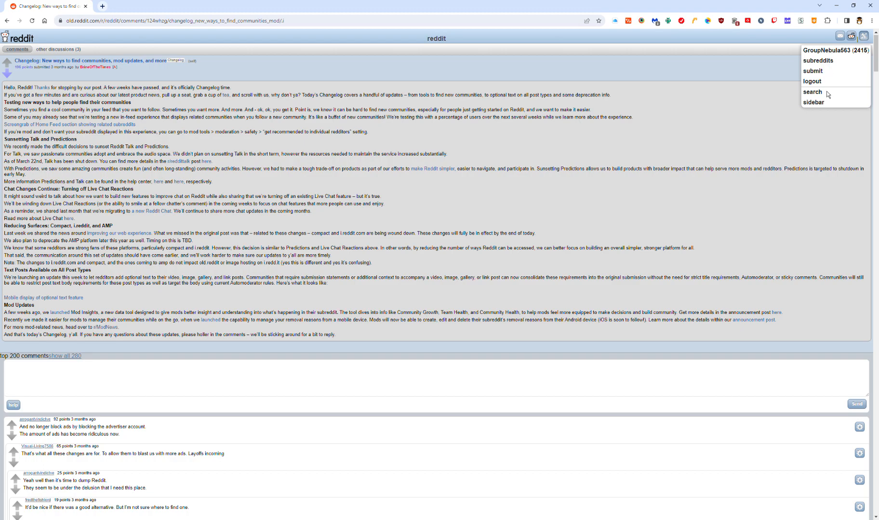
pyautogui.moveTo(818, 111)
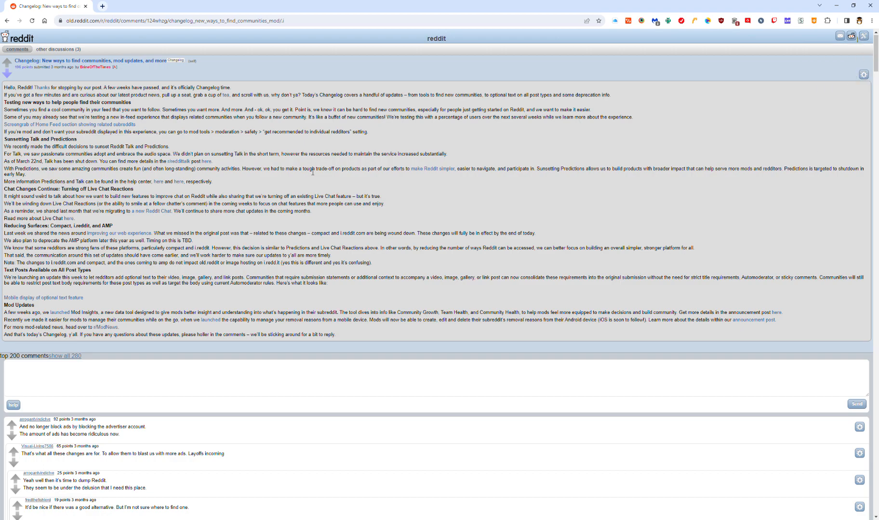
pyautogui.click(863, 36)
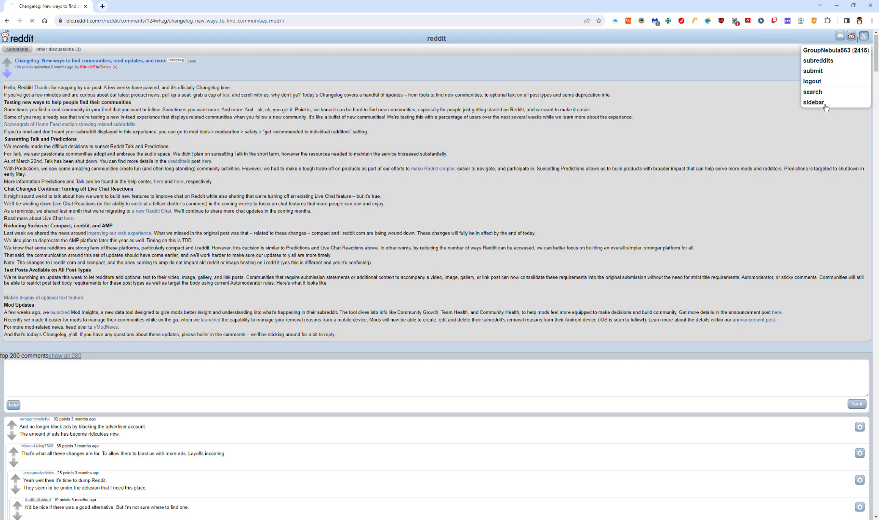
pyautogui.click(814, 103)
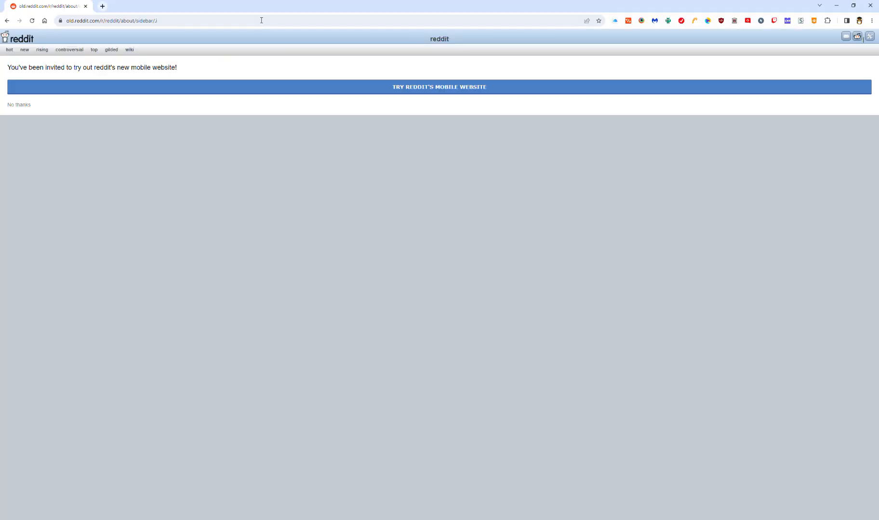
pyautogui.moveTo(29, 120)
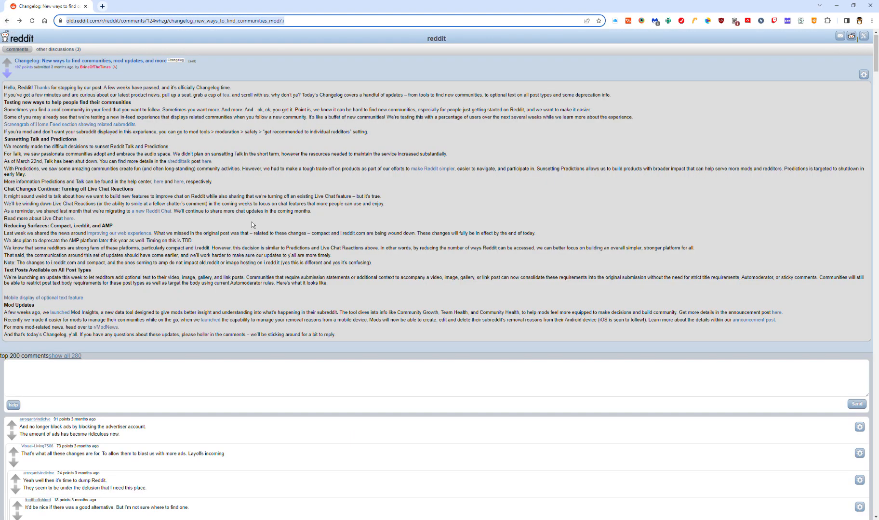
pyautogui.moveTo(242, 201)
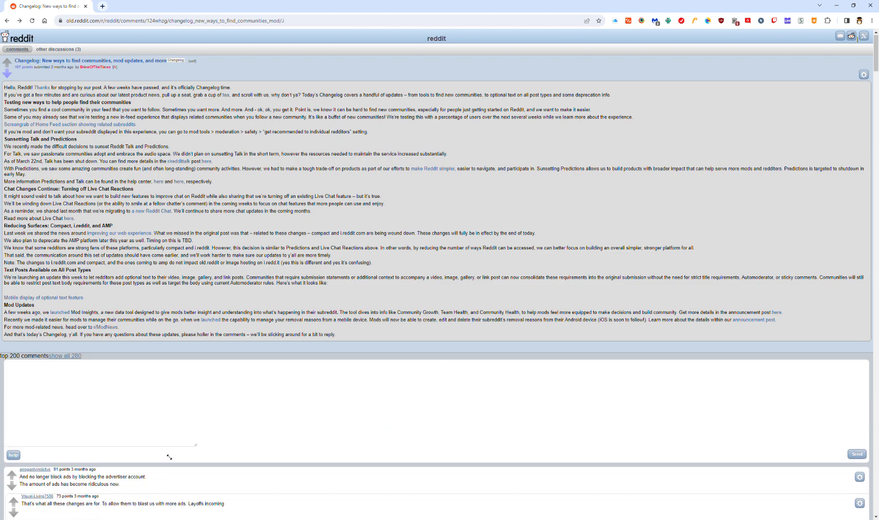
pyautogui.scroll(-3)
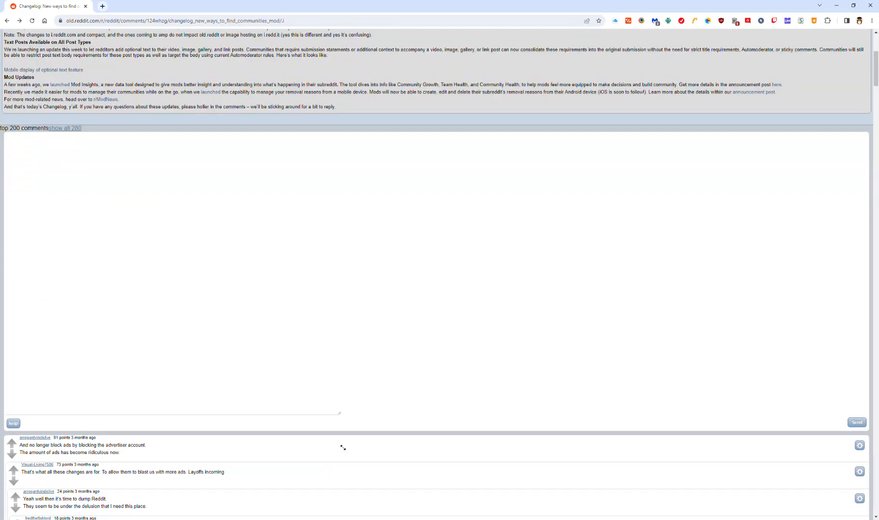
pyautogui.scroll(-3)
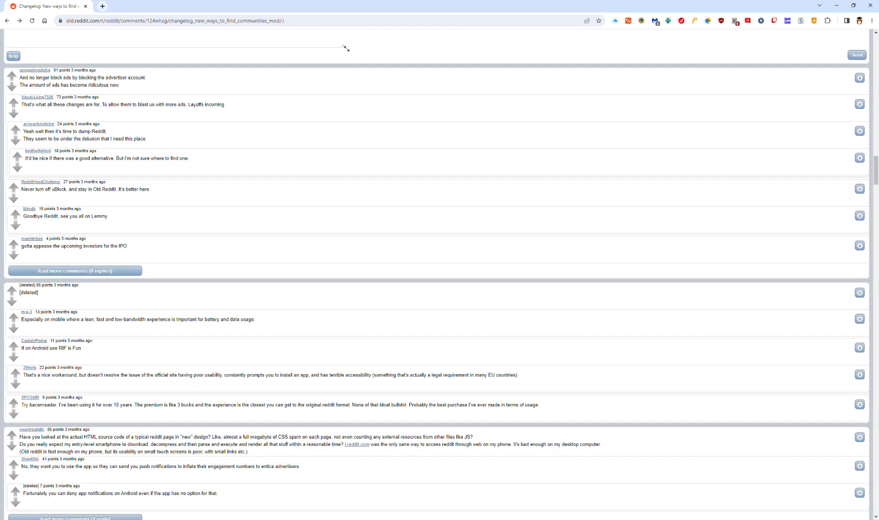
pyautogui.scroll(-3)
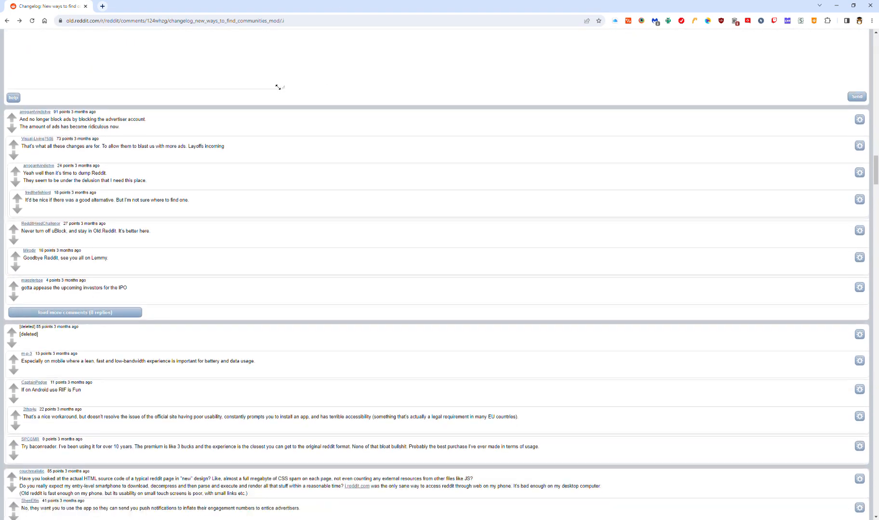
pyautogui.scroll(-3)
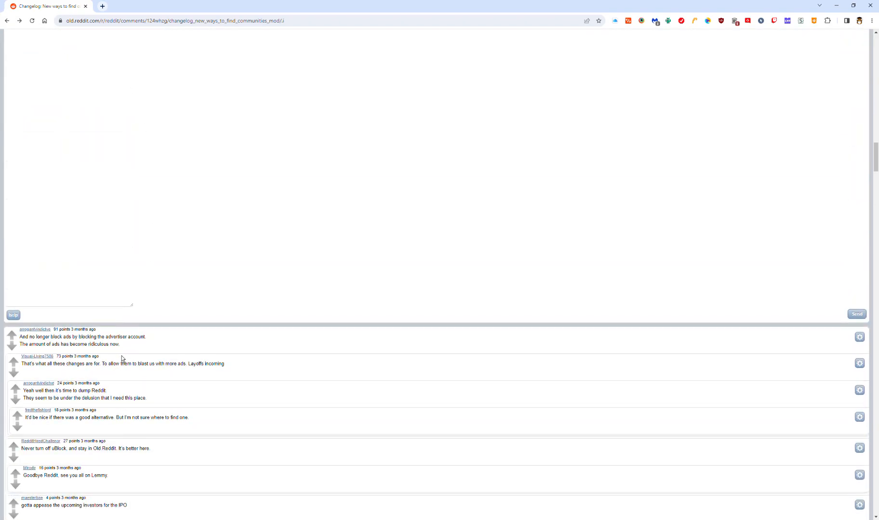
pyautogui.moveTo(133, 304)
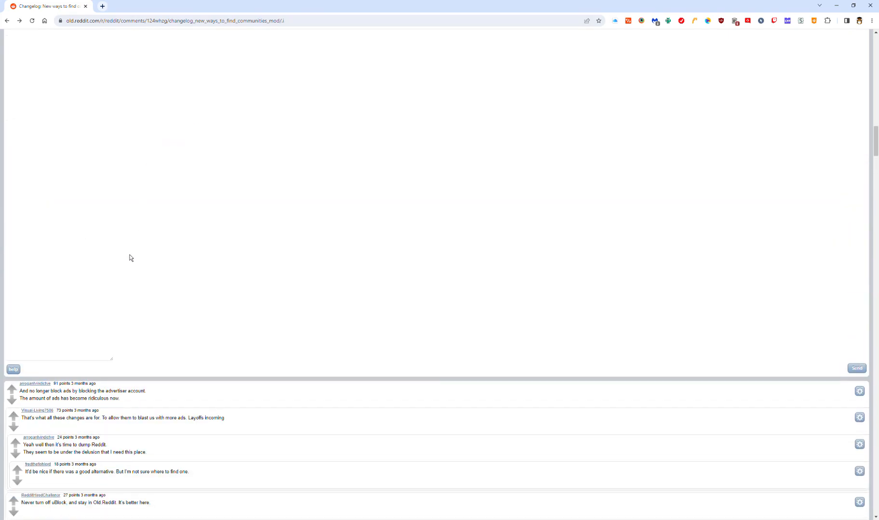
pyautogui.moveTo(58, 76)
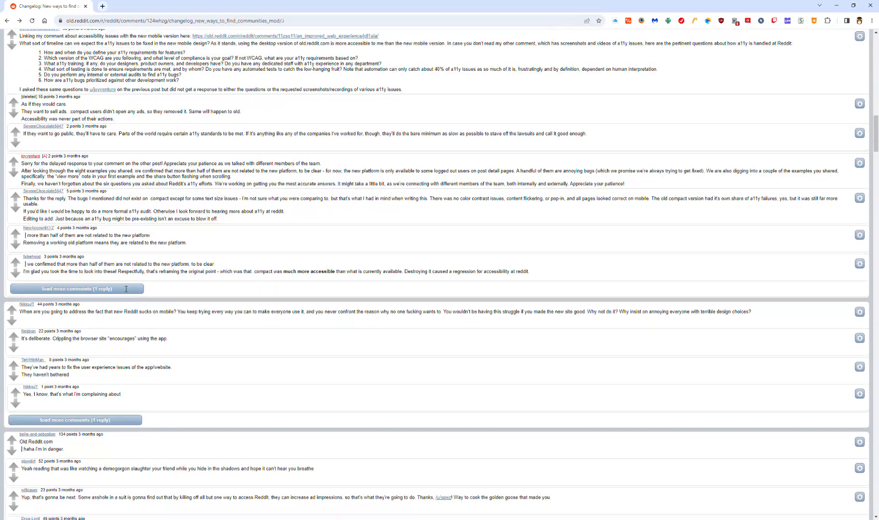
# Scroll down through the compact comment thread and back up to the full post text
pyautogui.scroll(3)
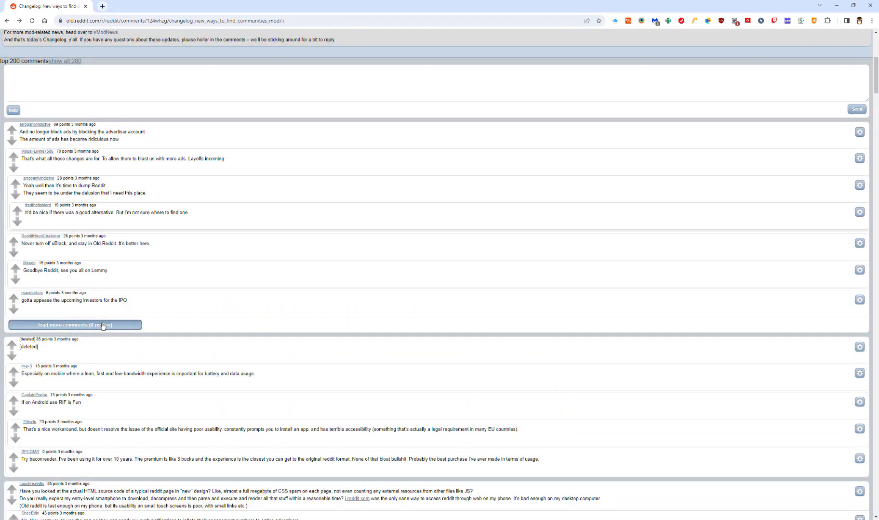
pyautogui.scroll(-3)
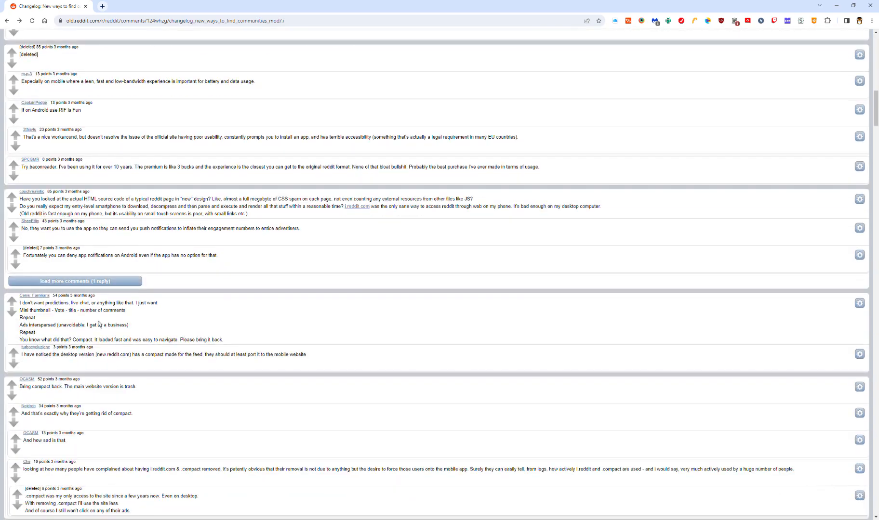
pyautogui.scroll(3)
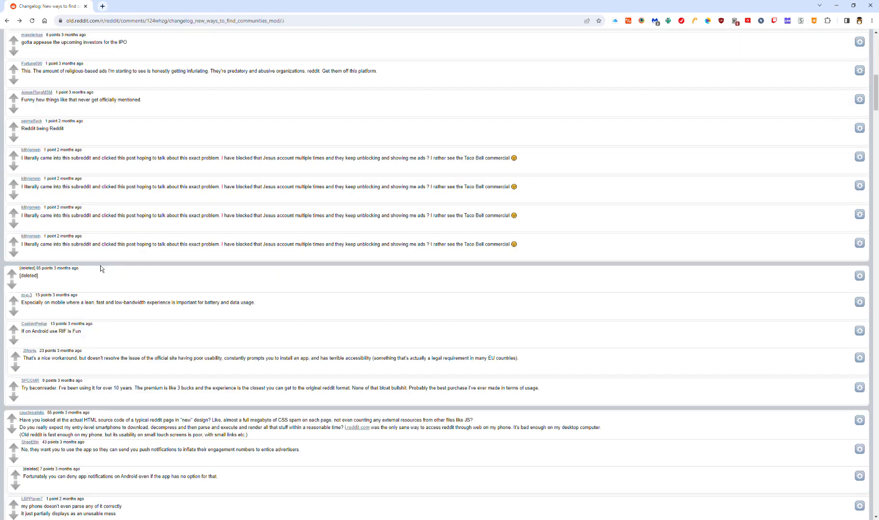
pyautogui.scroll(3)
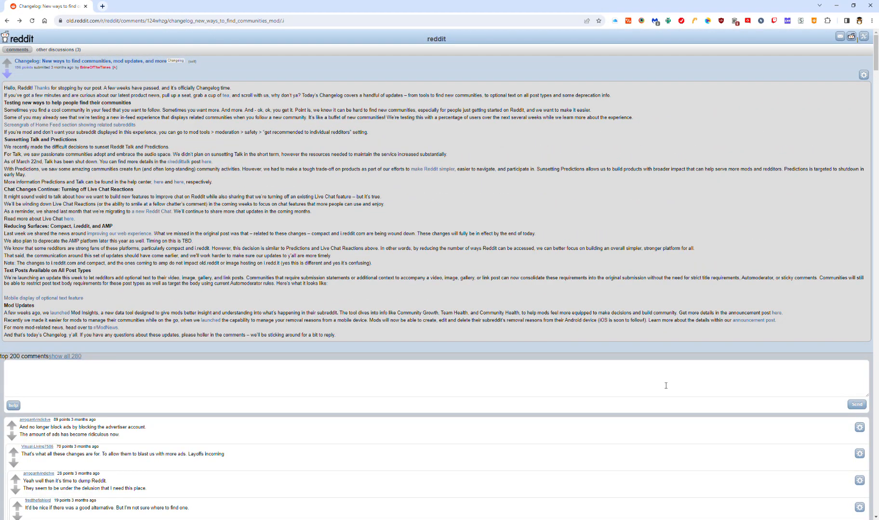
pyautogui.moveTo(796, 444)
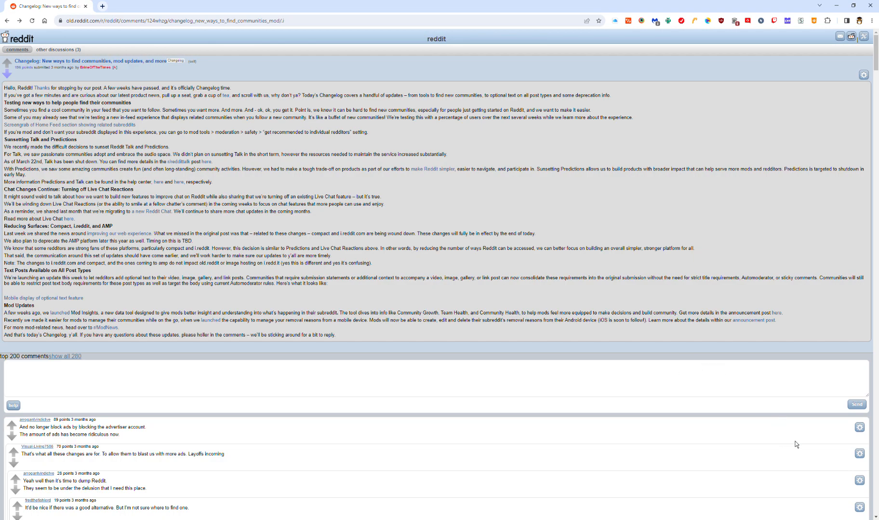
pyautogui.moveTo(853, 510)
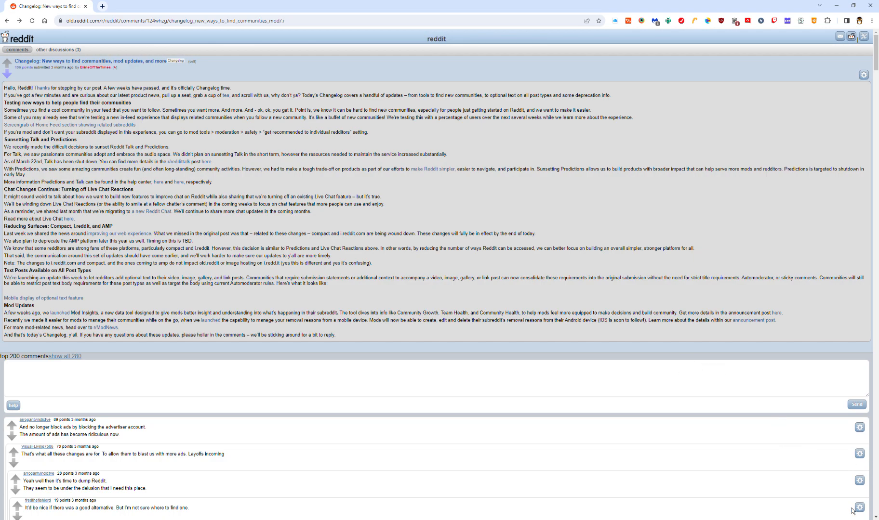
pyautogui.moveTo(735, 441)
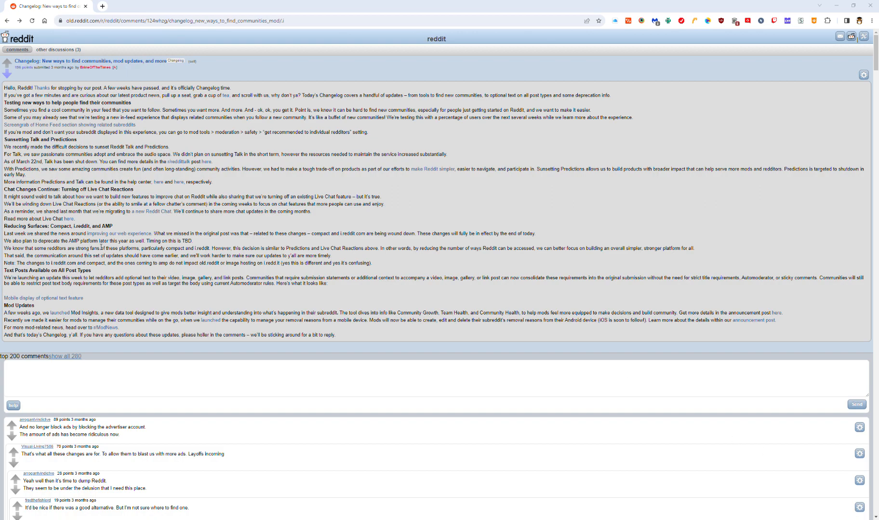
pyautogui.moveTo(147, 218)
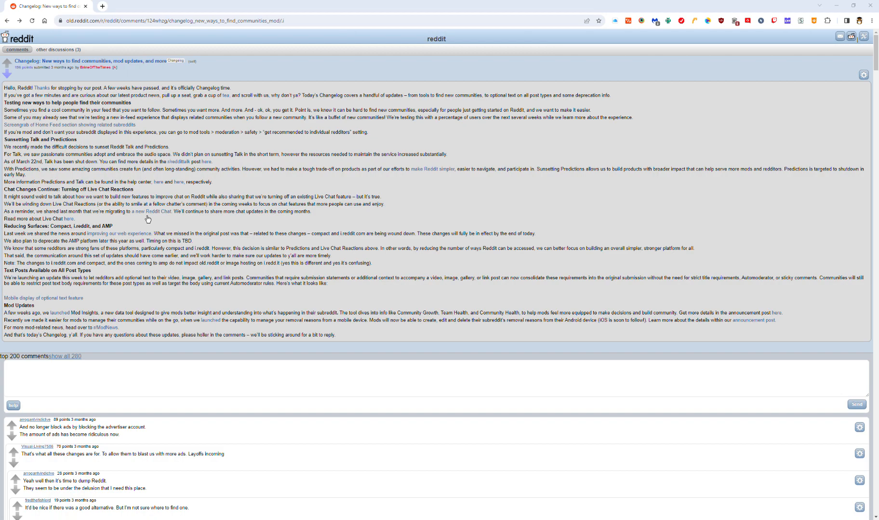
pyautogui.moveTo(142, 216)
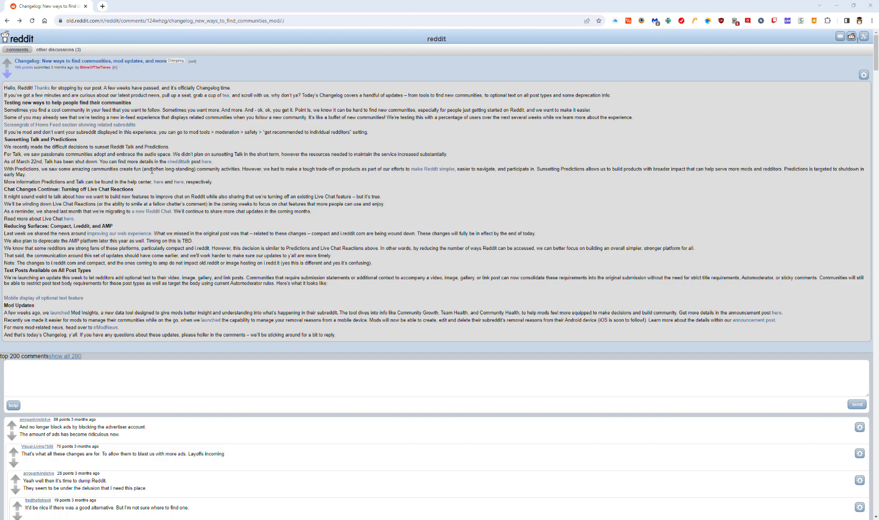
pyautogui.moveTo(171, 199)
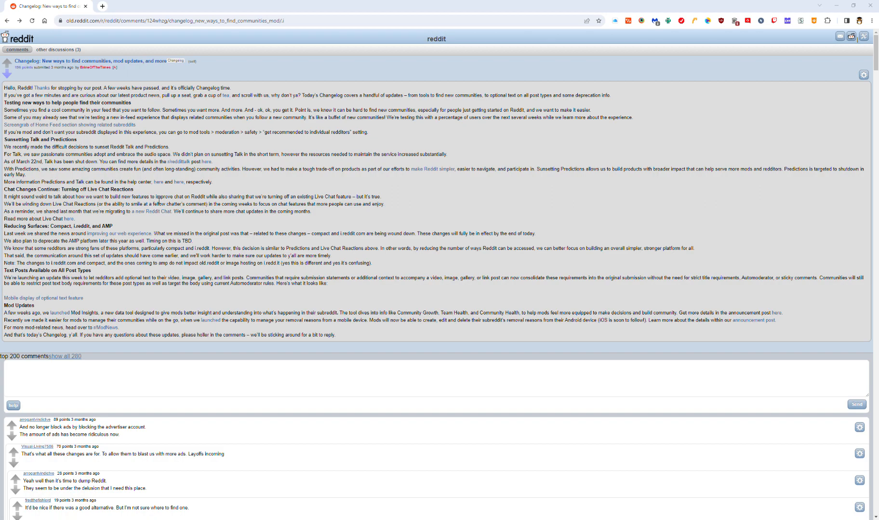
pyautogui.moveTo(164, 216)
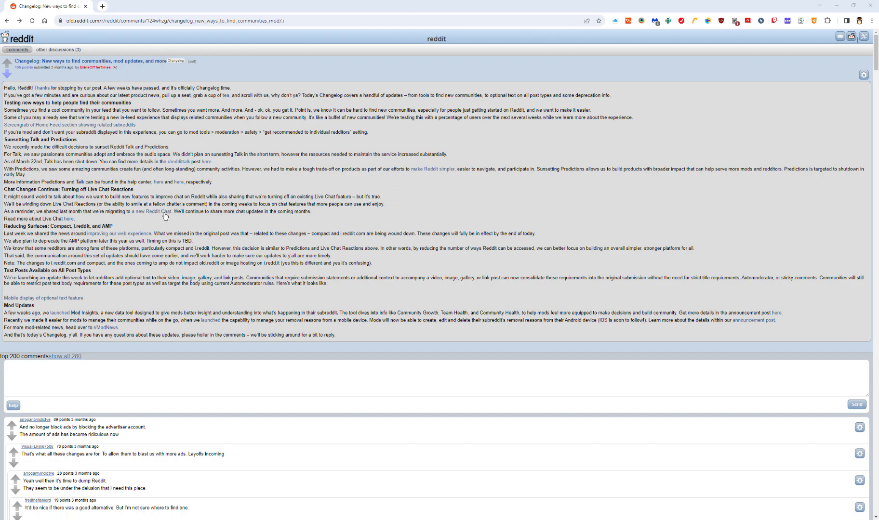
pyautogui.moveTo(117, 217)
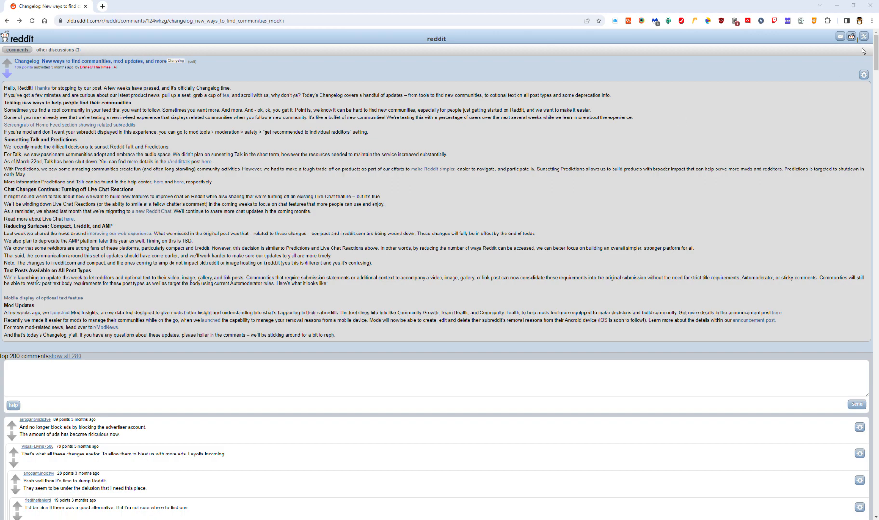
pyautogui.moveTo(746, 163)
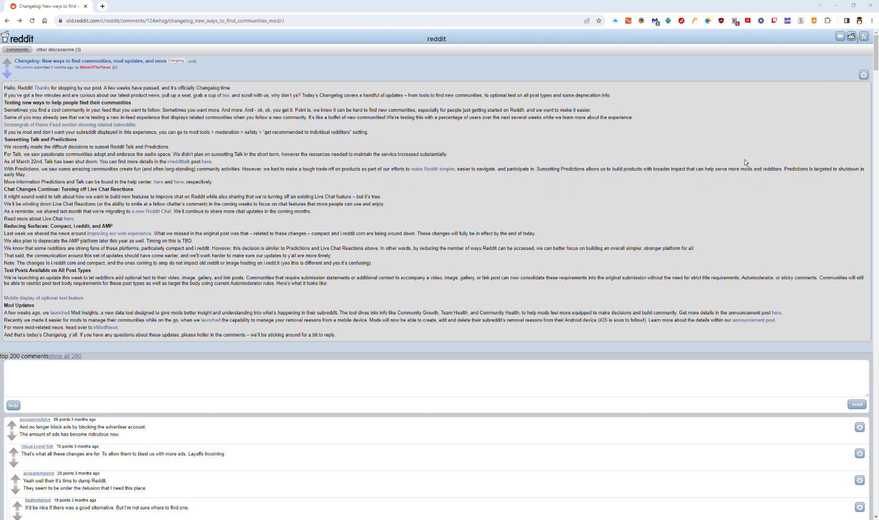
pyautogui.moveTo(527, 348)
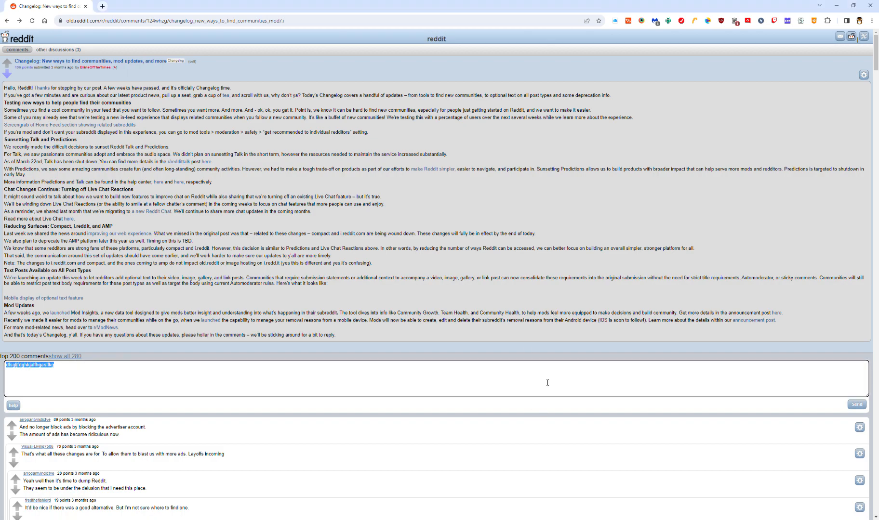
# Write 'reddit sucks.' in the comment box and send it as a new top-level comment
pyautogui.write('ridd')
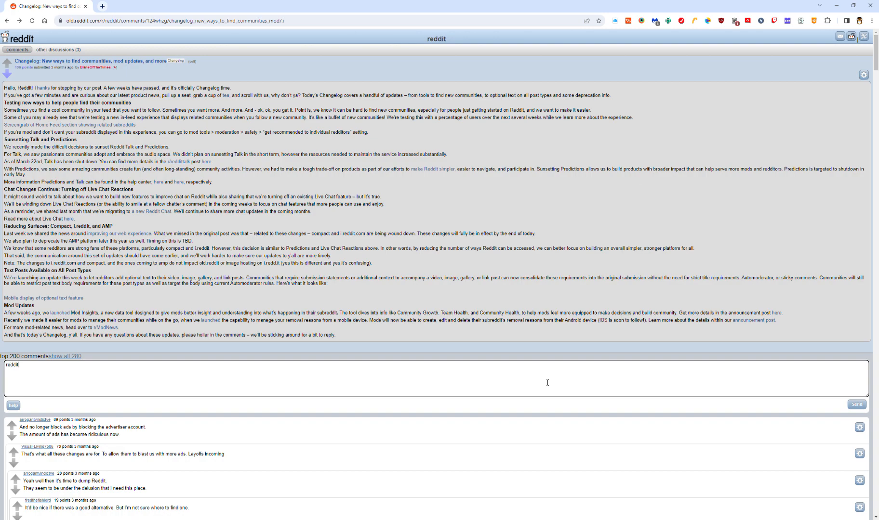
pyautogui.write('sucks')
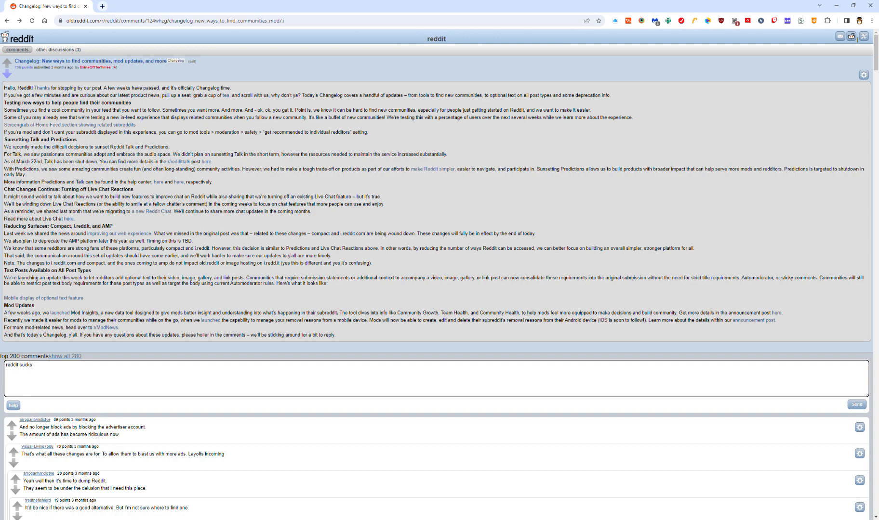
pyautogui.click(855, 404)
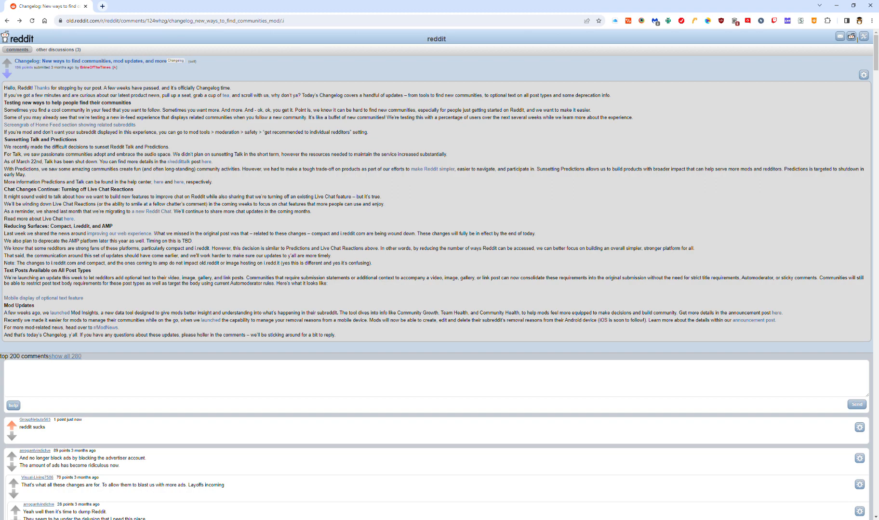
pyautogui.moveTo(432, 38)
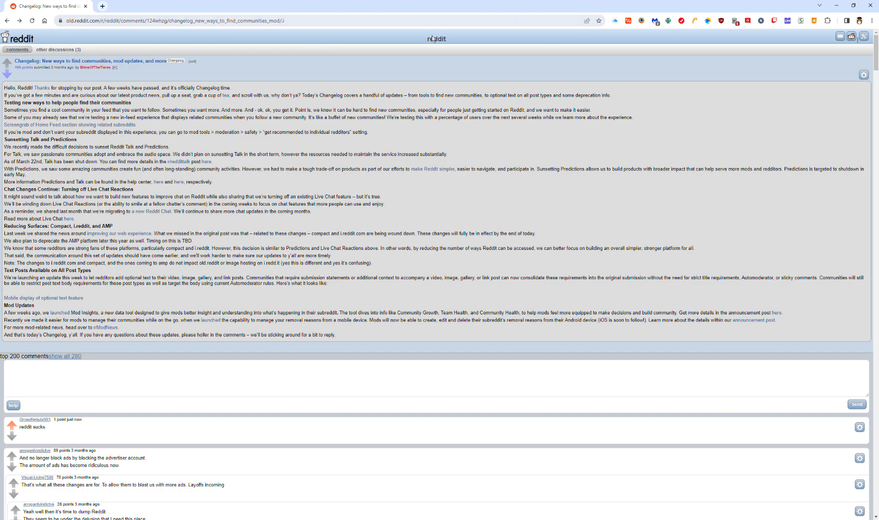
pyautogui.moveTo(488, 200)
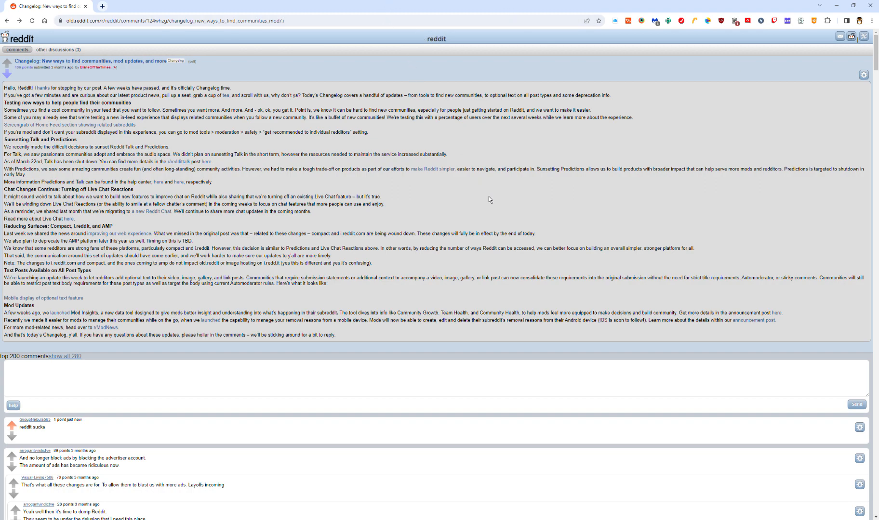
pyautogui.moveTo(857, 445)
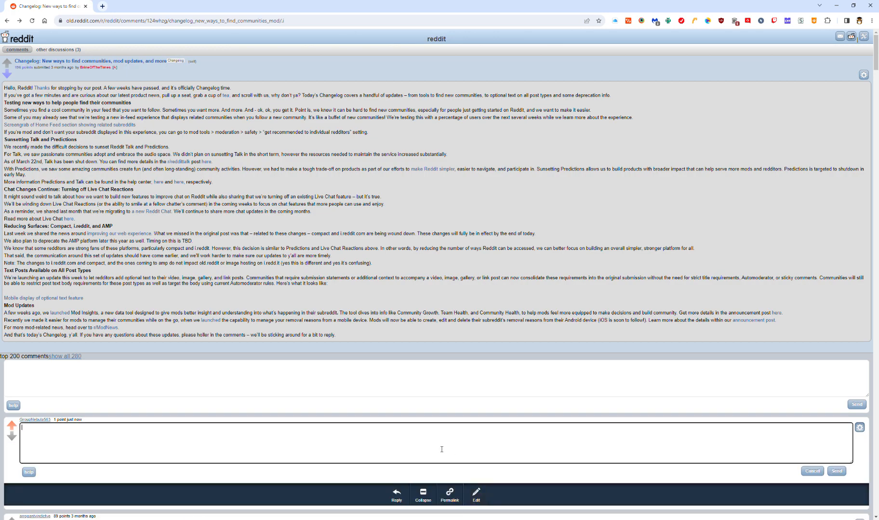
pyautogui.click(811, 471)
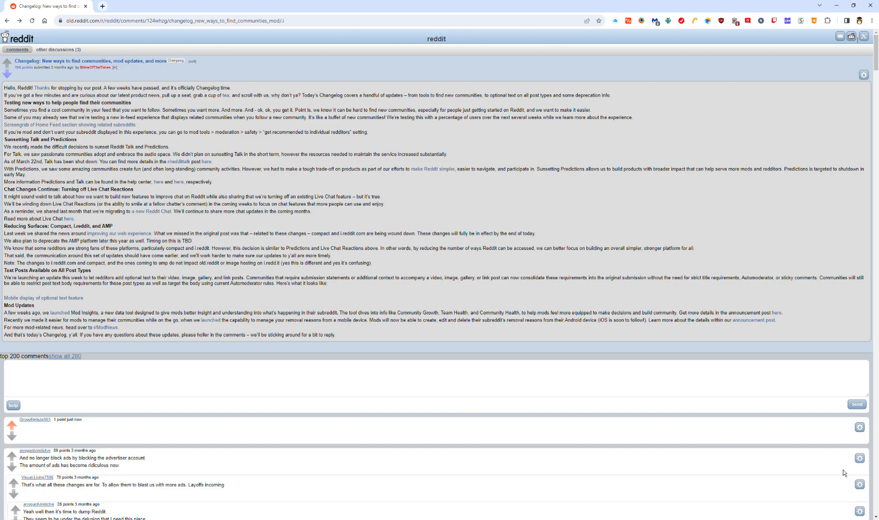